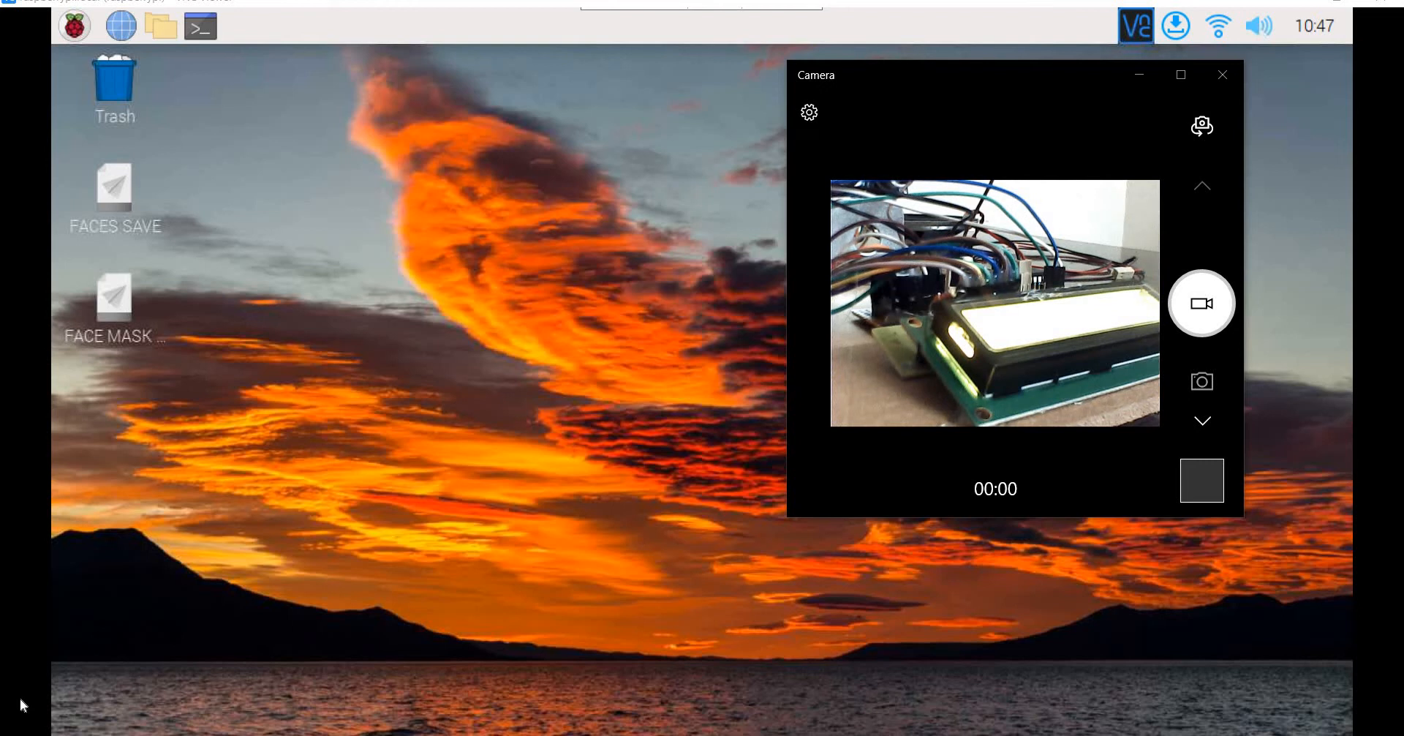
Step: Close the Camera preview window and launch the FACE MASK shortcut in a sudo terminal
click(1222, 75)
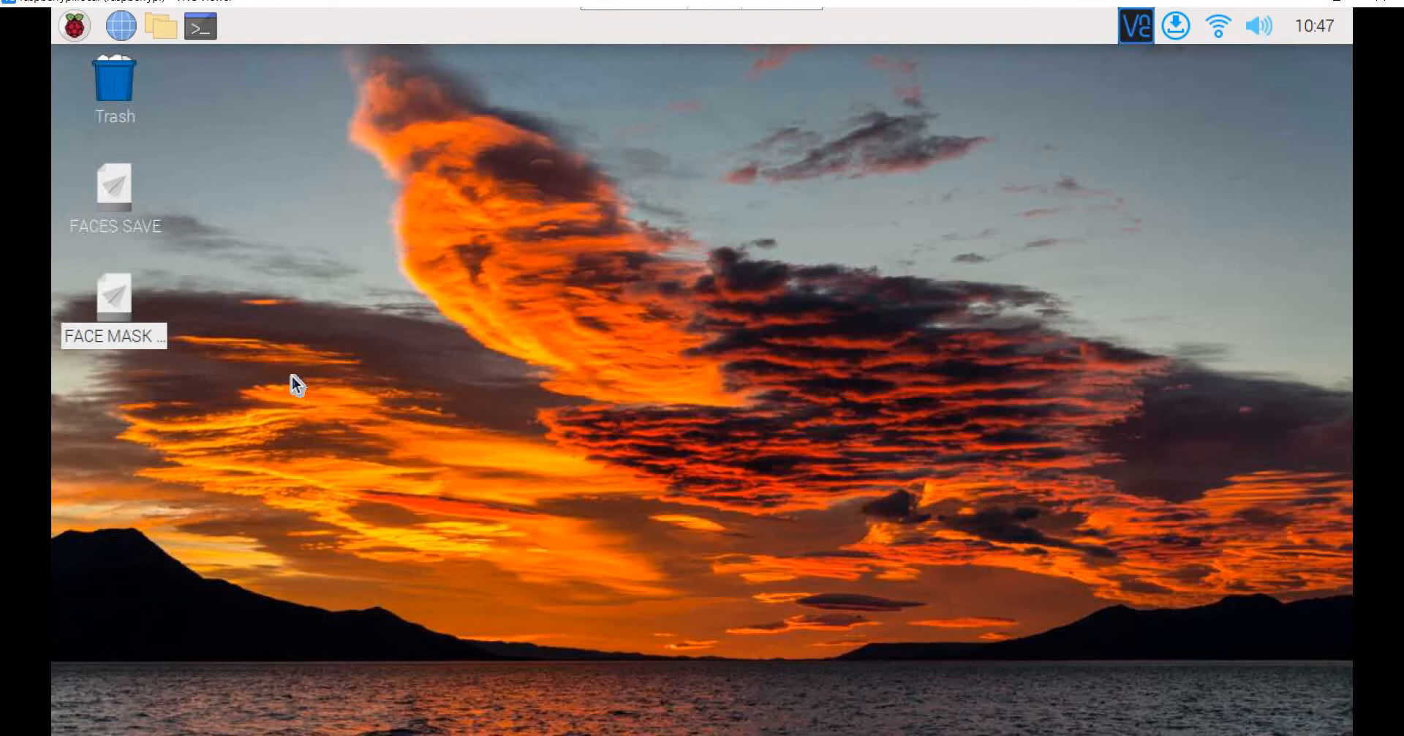
mouse_move(119, 308)
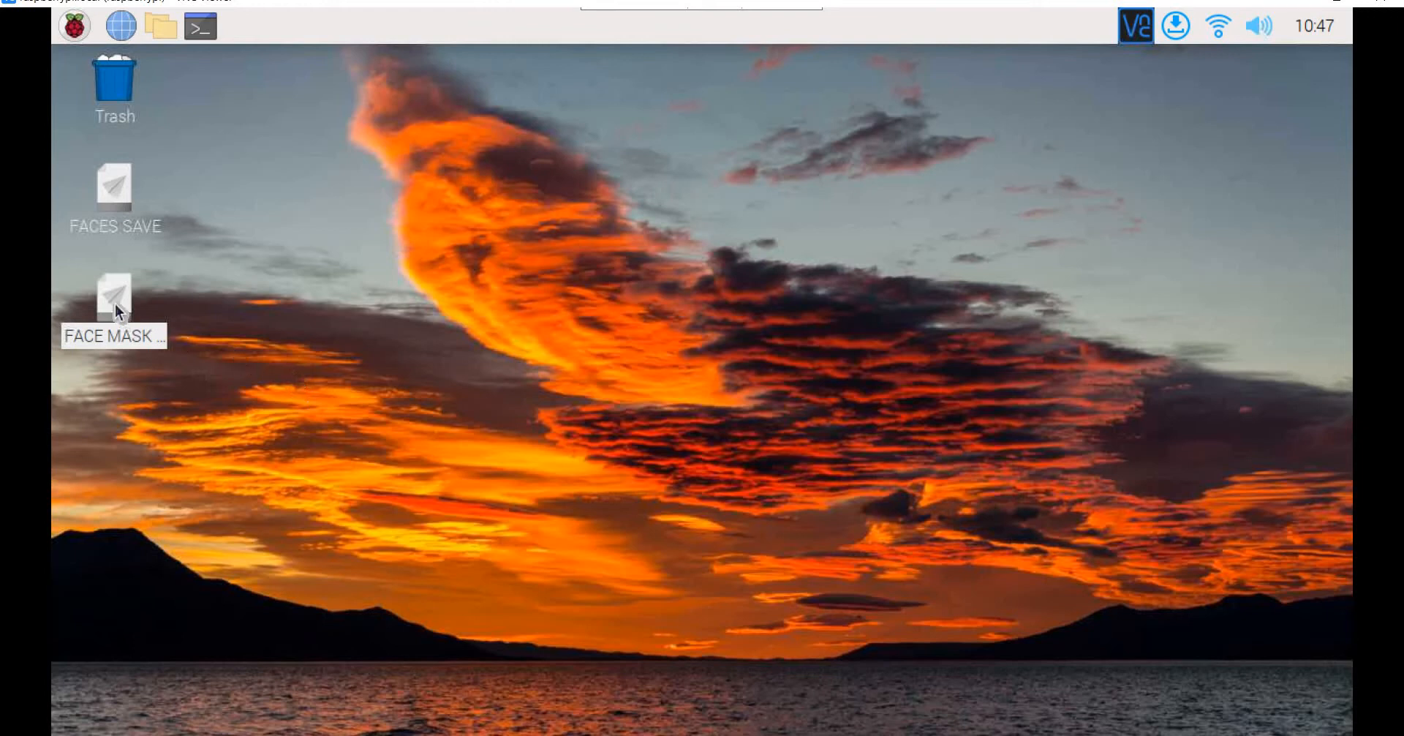
click(199, 30)
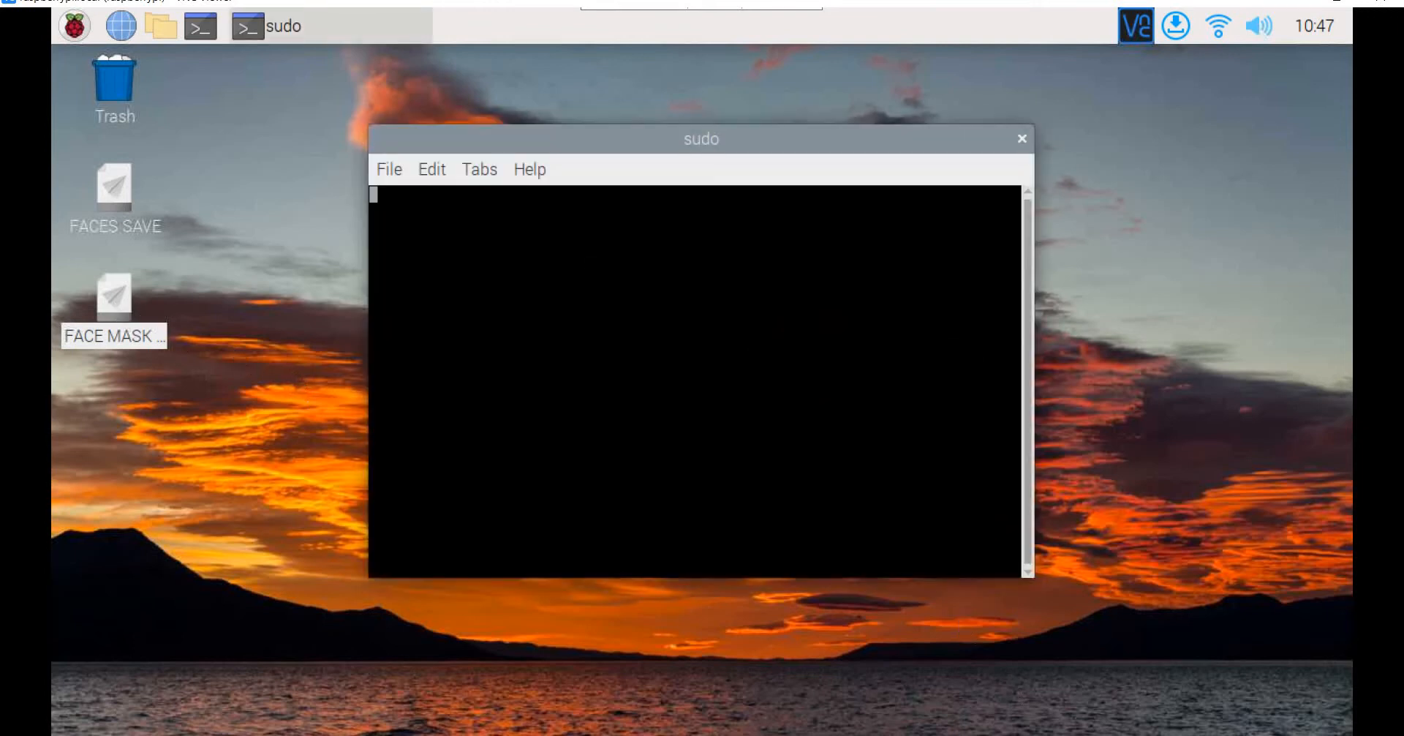